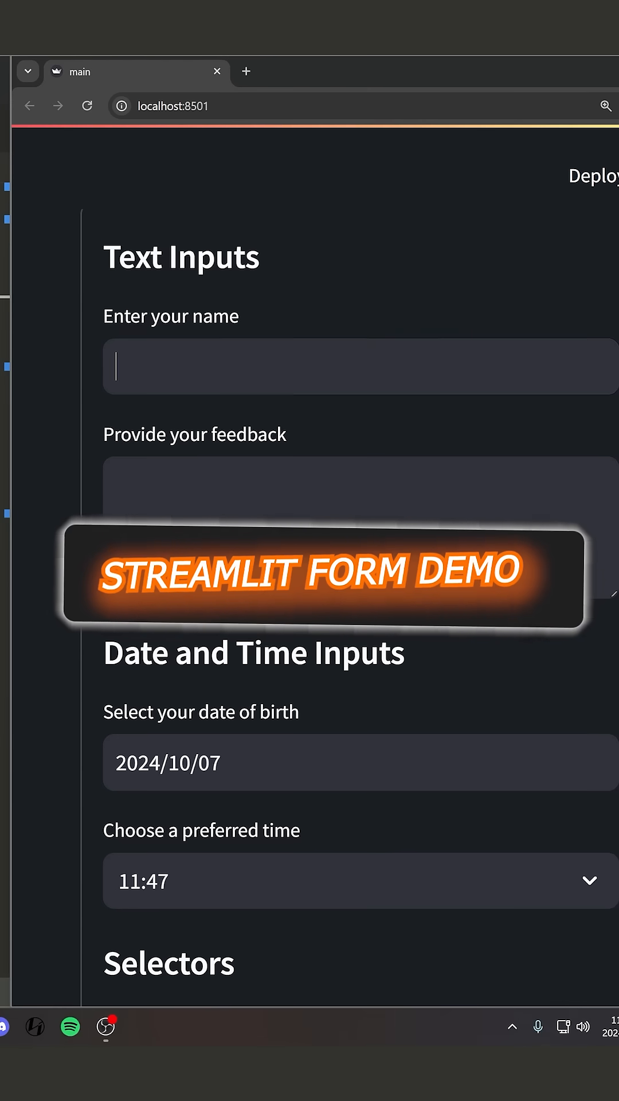
{"action": "type", "text": "MY NAME"}
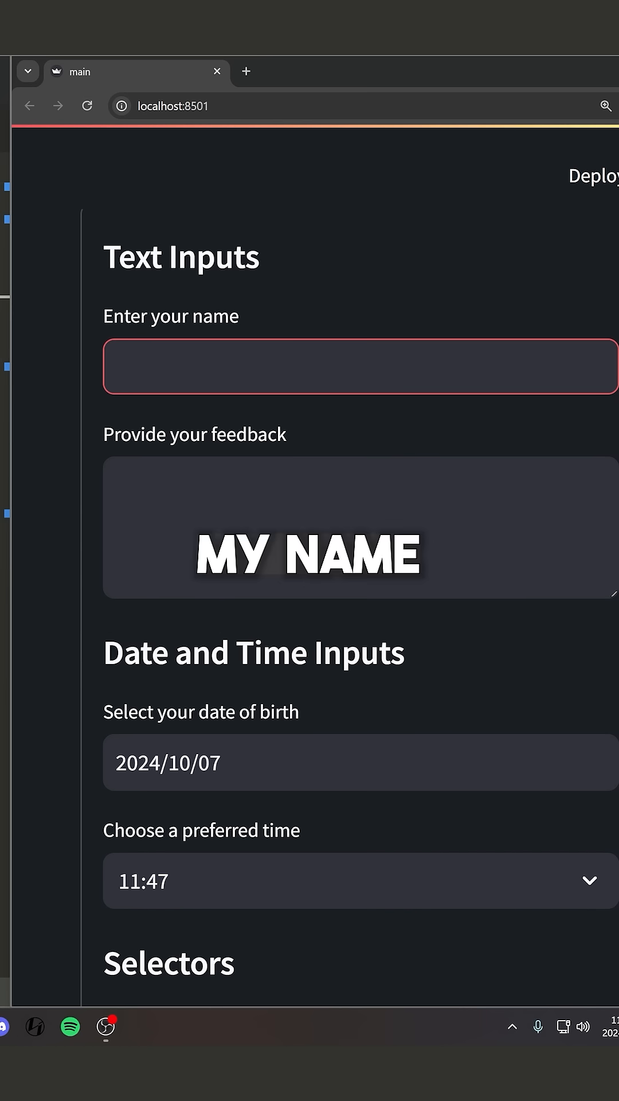
{"action": "type", "text": "h"}
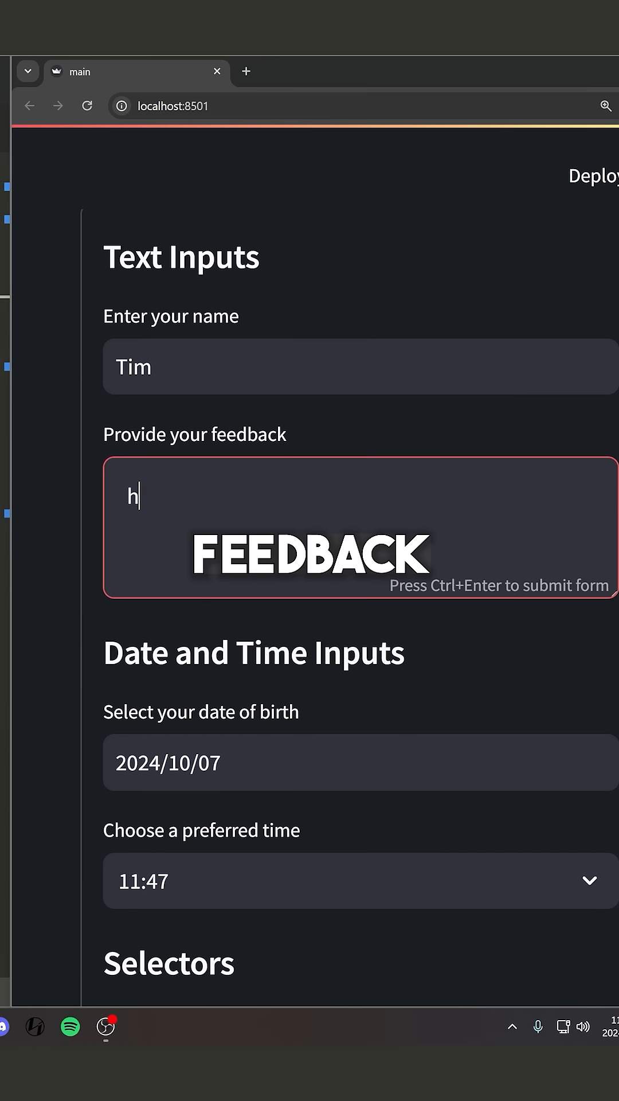
{"action": "type", "text": "ello world"}
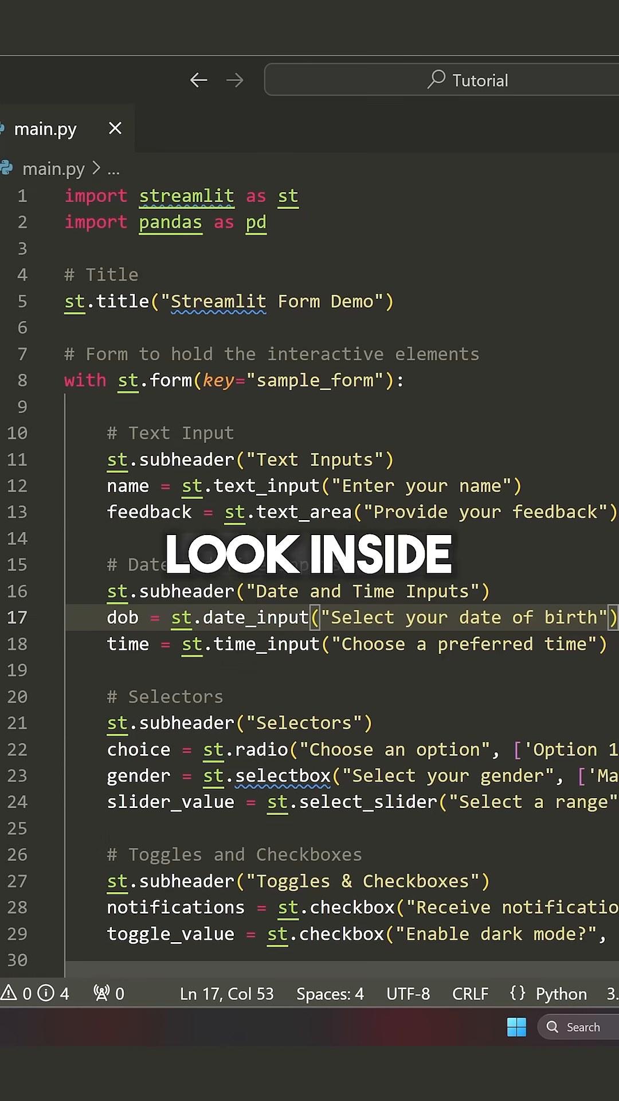
{"action": "scroll", "scroll_direction": "down", "scroll_amount": 3}
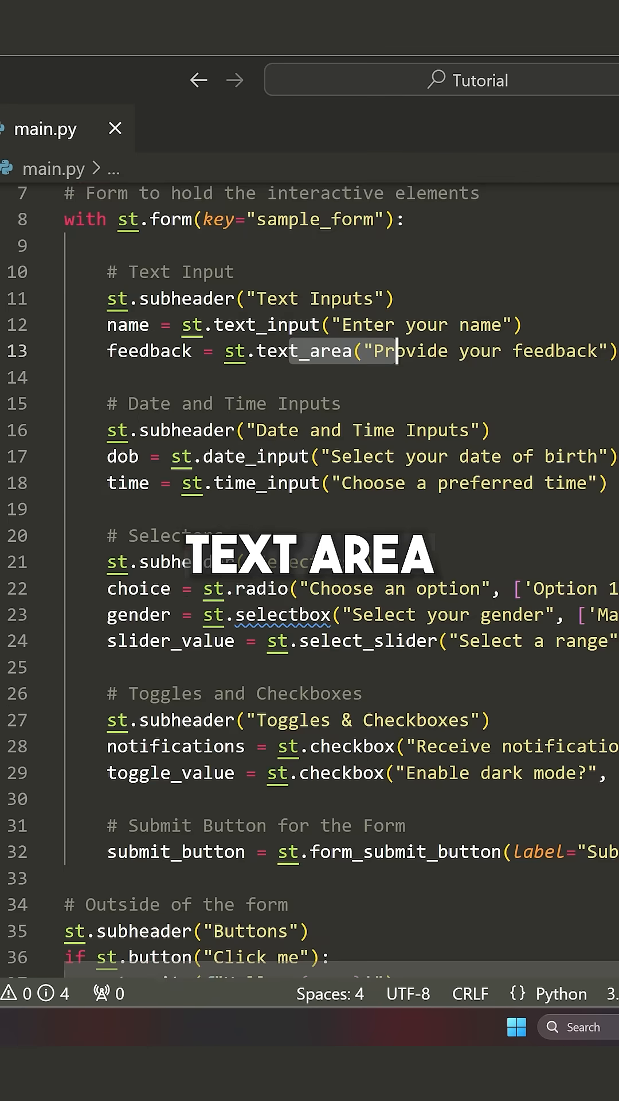
{"action": "scroll", "scroll_direction": "down", "scroll_amount": 3}
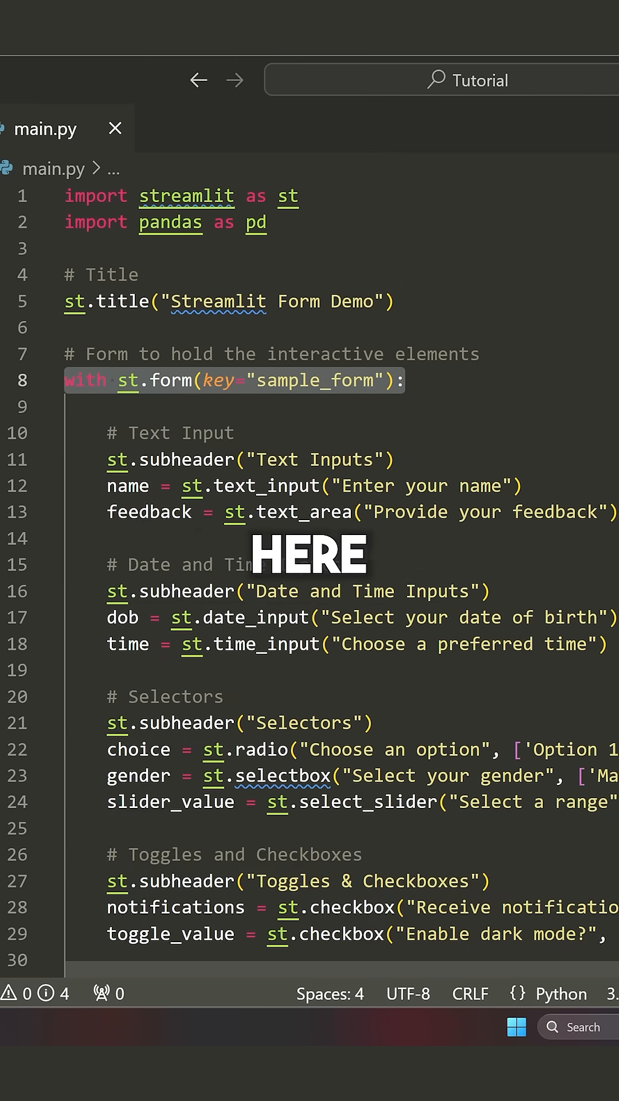
{"action": "scroll", "scroll_direction": "down", "scroll_amount": 3}
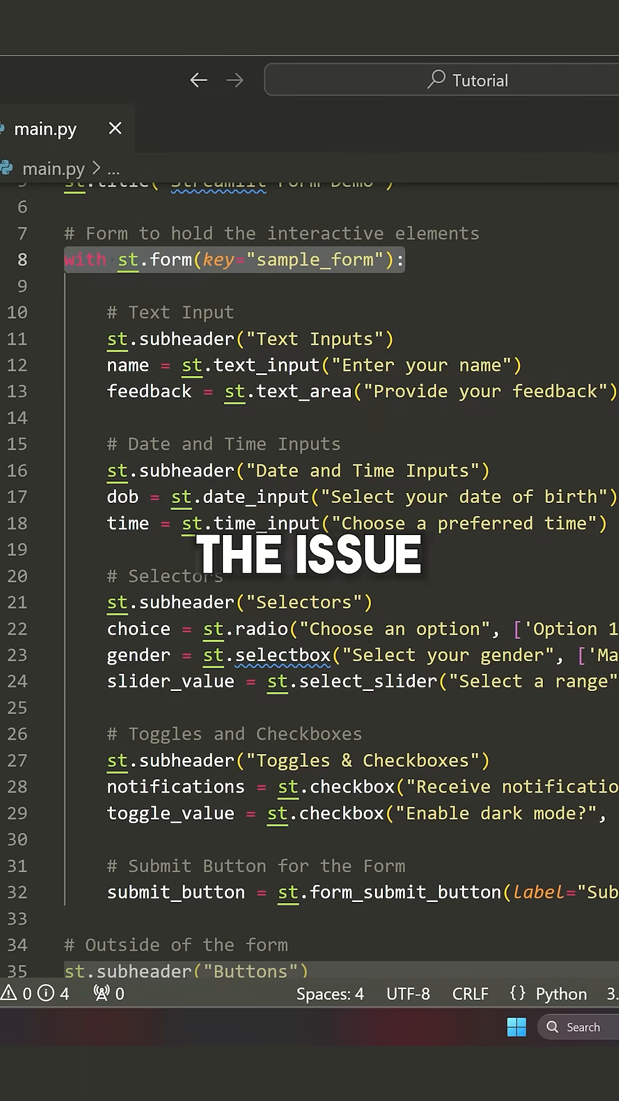